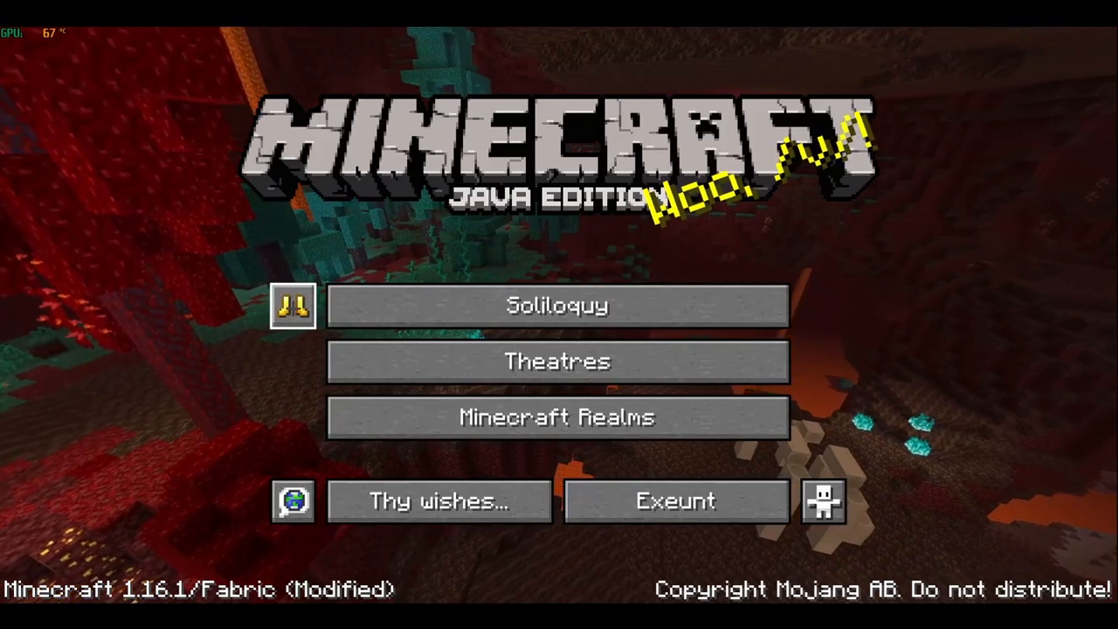
Start a singleplayer world, reset it once, then enter the regenerated world and pause
click(558, 305)
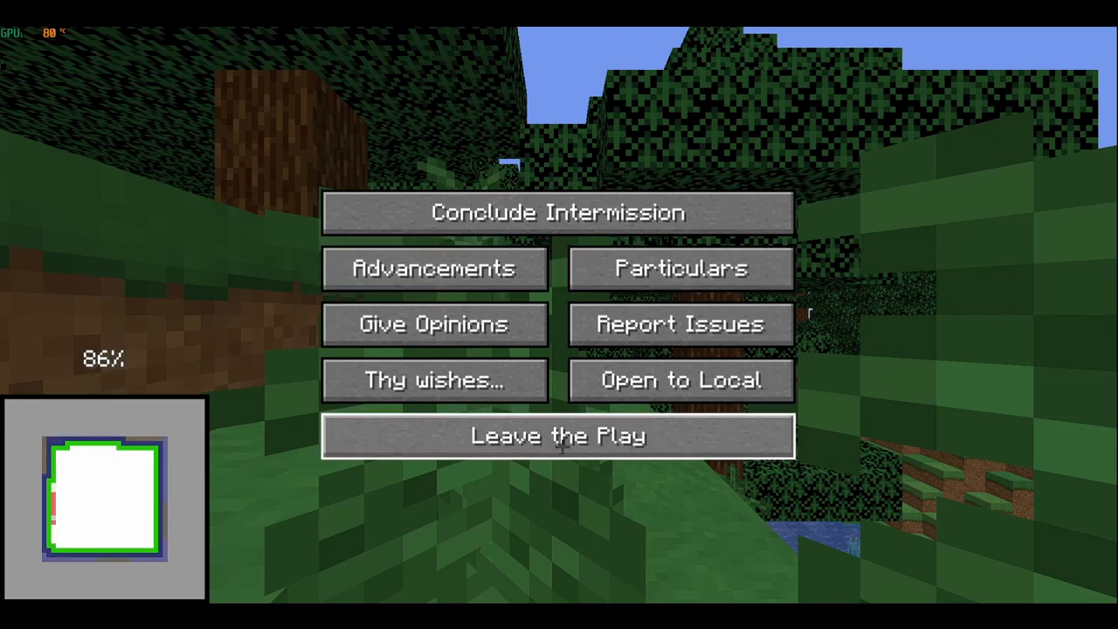
click(558, 435)
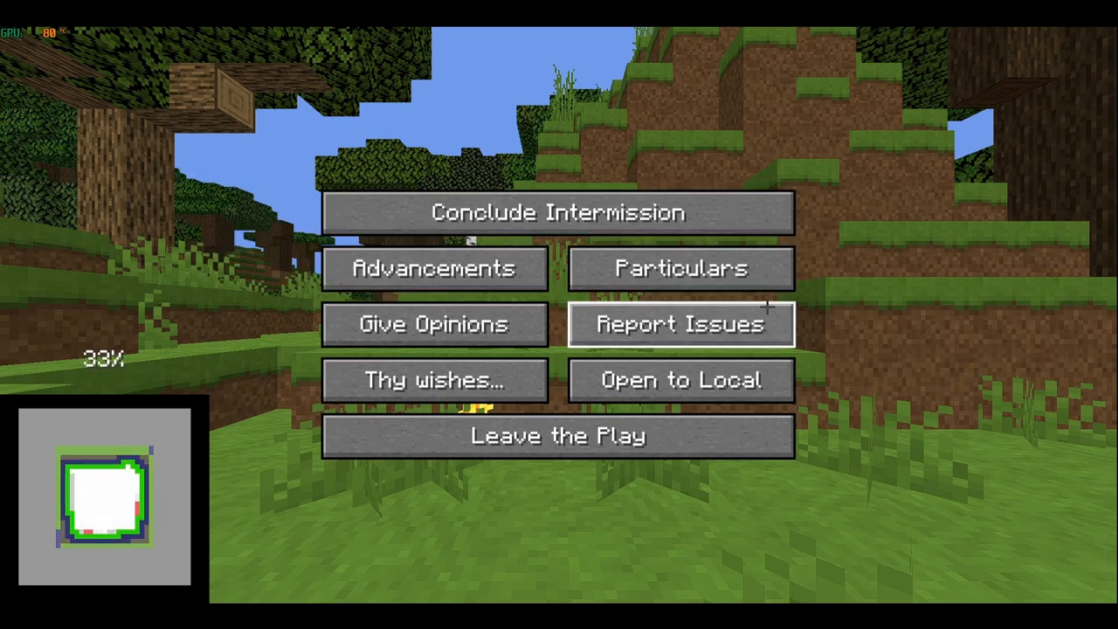
mouse_move(558, 436)
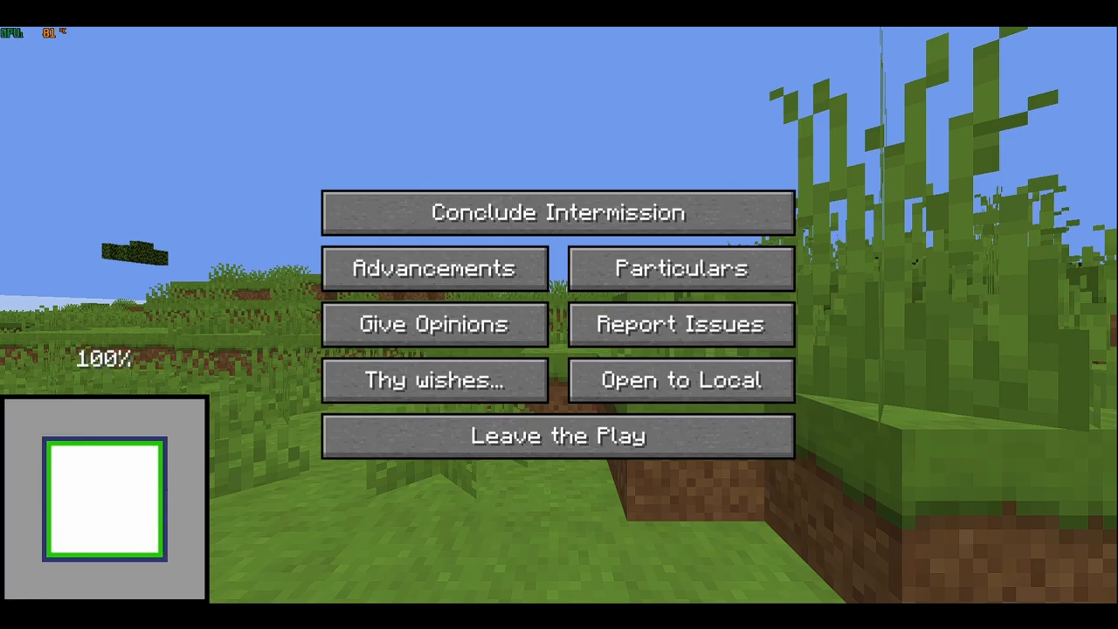
click(558, 212)
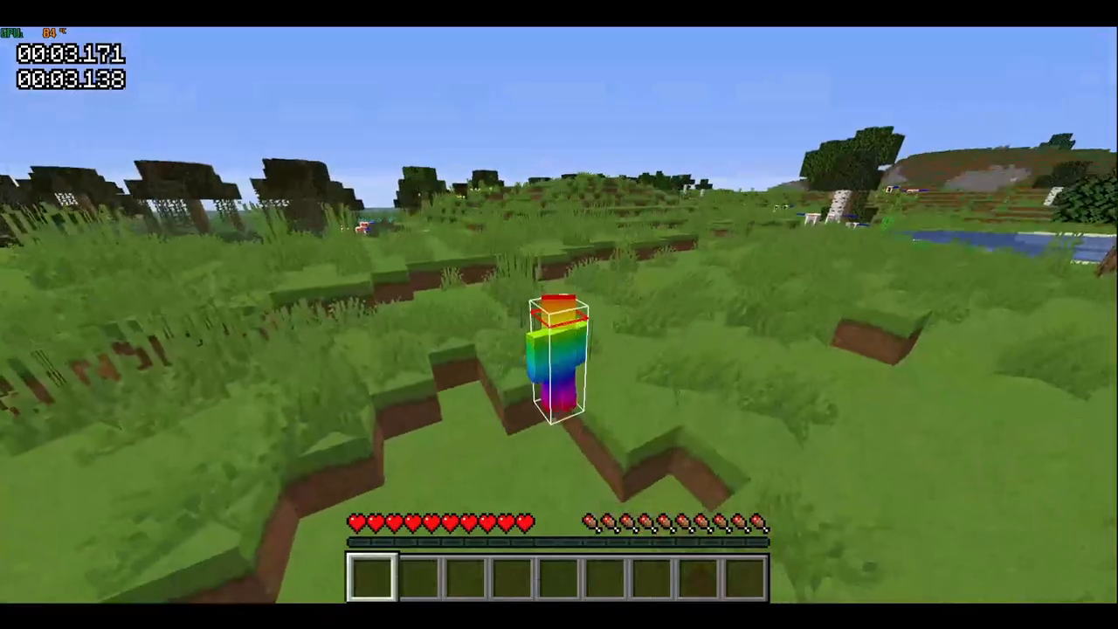
key(Escape)
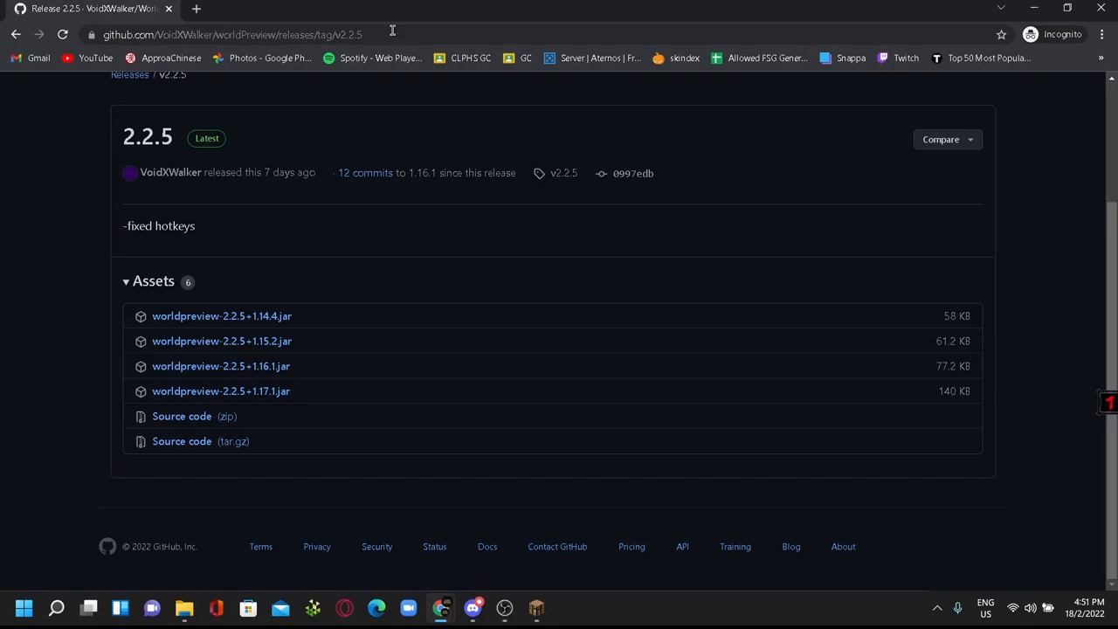
Download the worldpreview-2.2.5 jar from the GitHub release assets
click(231, 35)
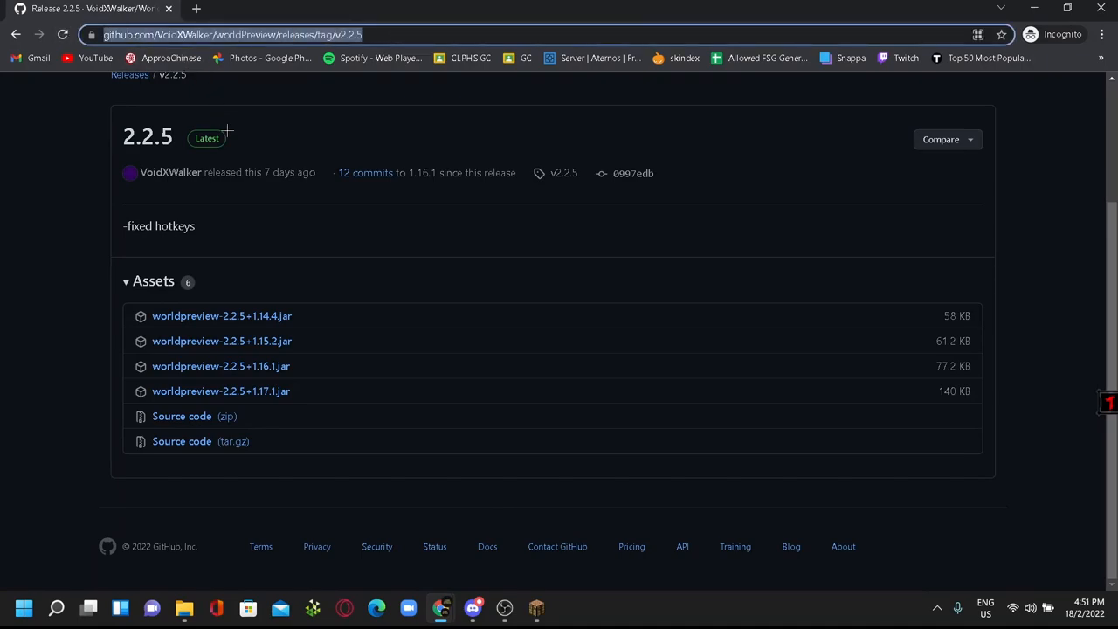
mouse_move(207, 330)
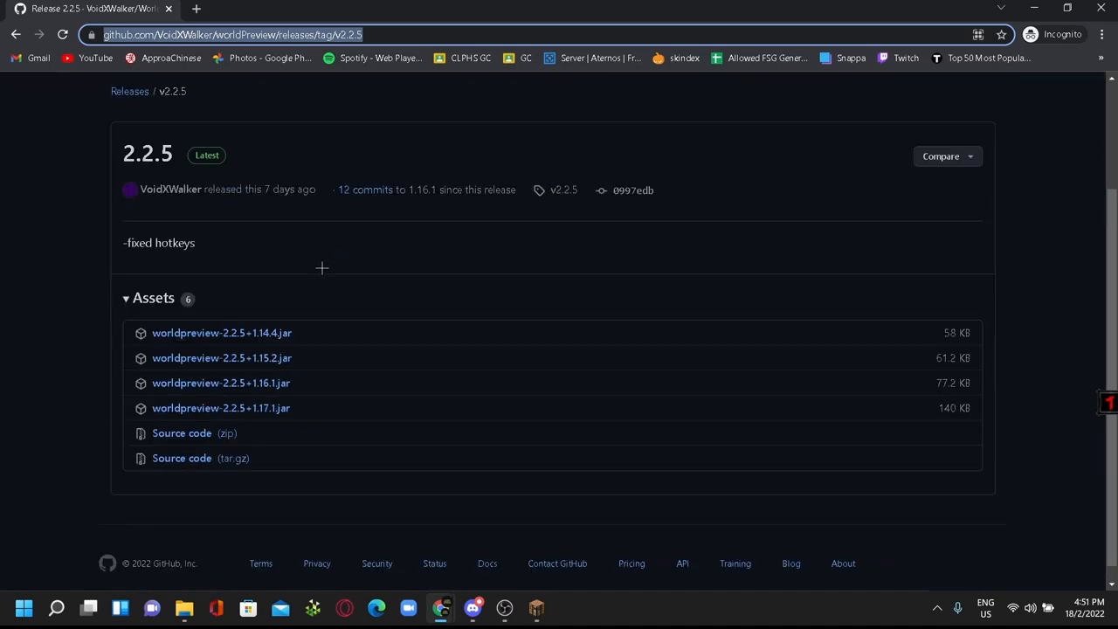
mouse_move(300, 356)
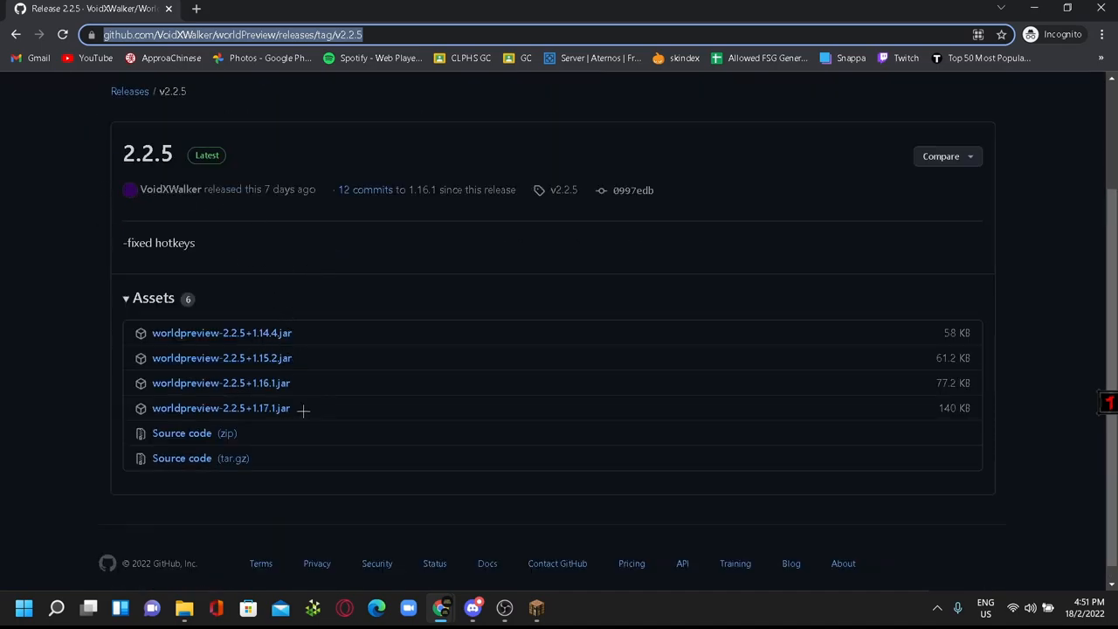
click(221, 383)
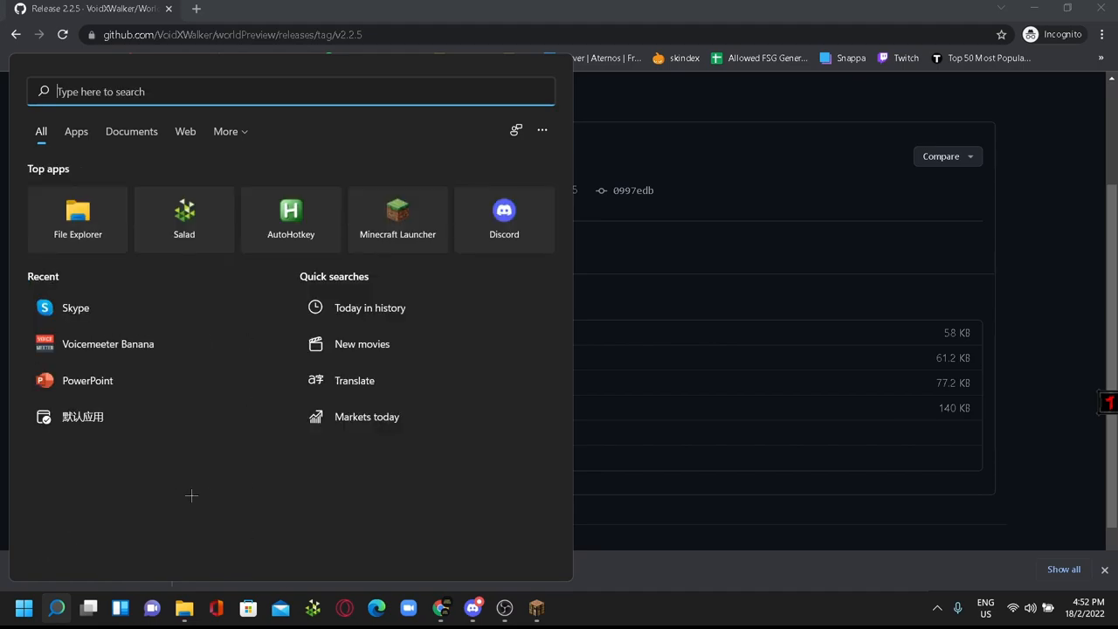
Search Windows for %appdata% to reach the Roaming folder
text(%app)
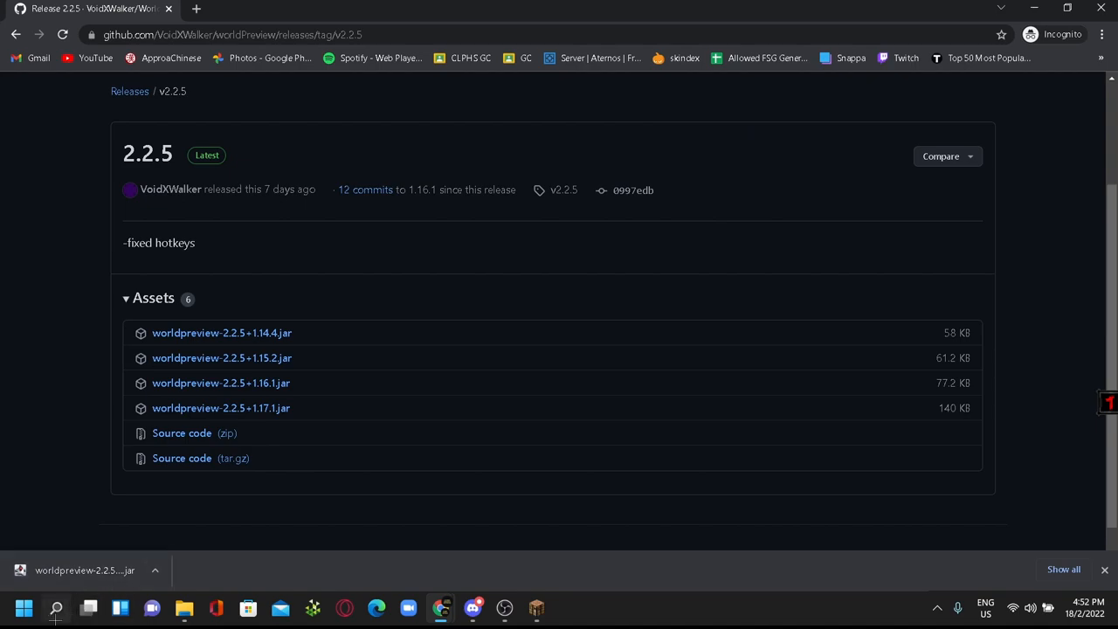
click(23, 607)
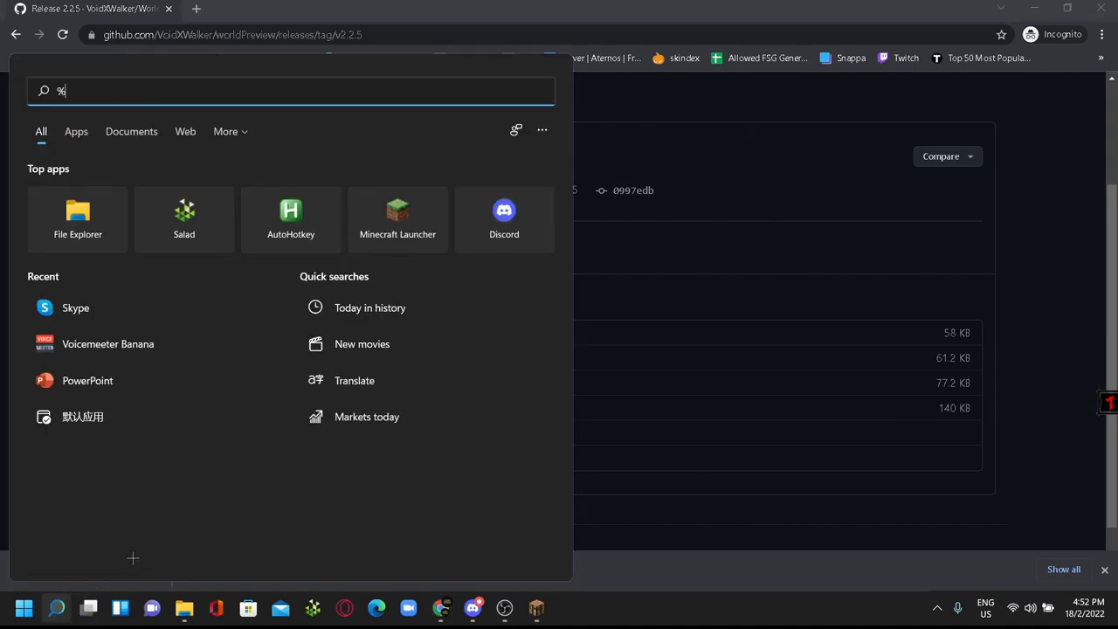
text(appda)
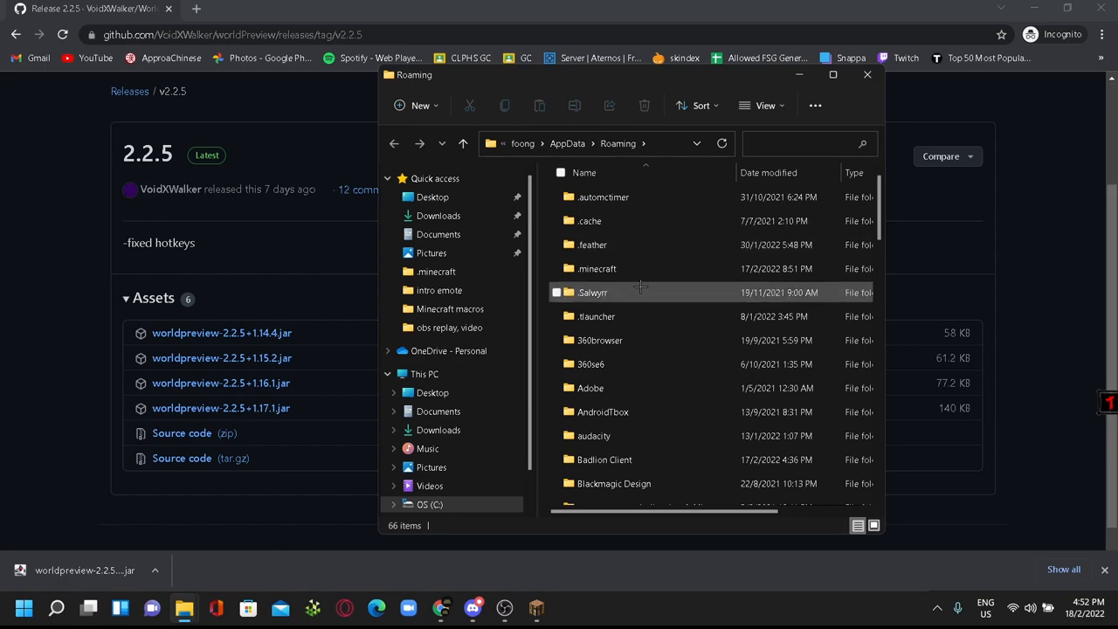
Open the .minecraft folder and scroll through its contents
double_click(598, 269)
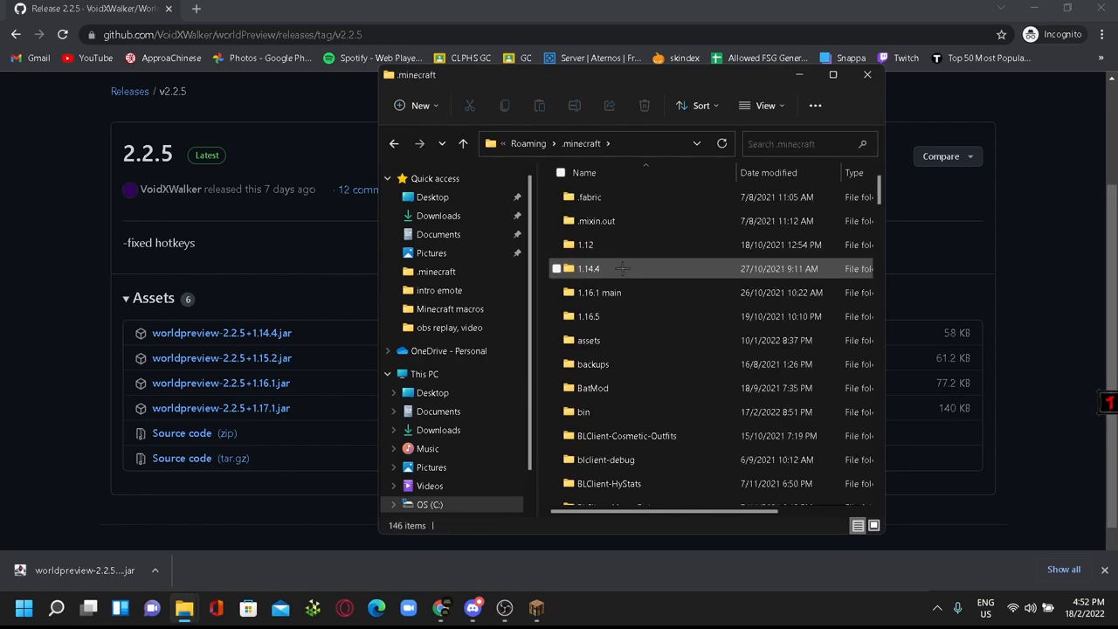
scroll(down, 3)
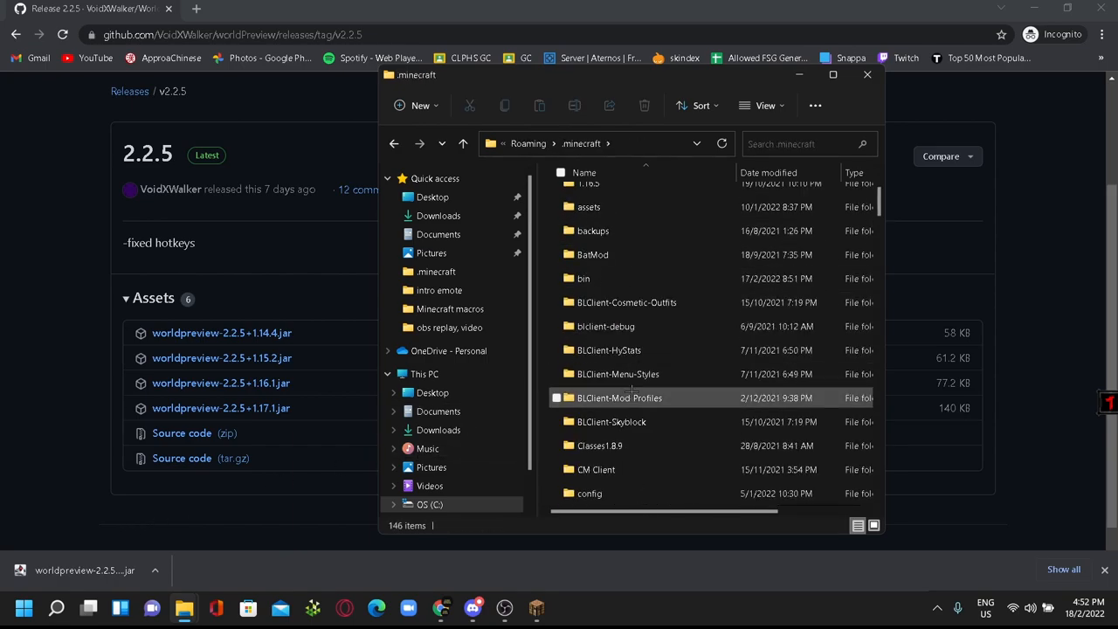
scroll(down, 3)
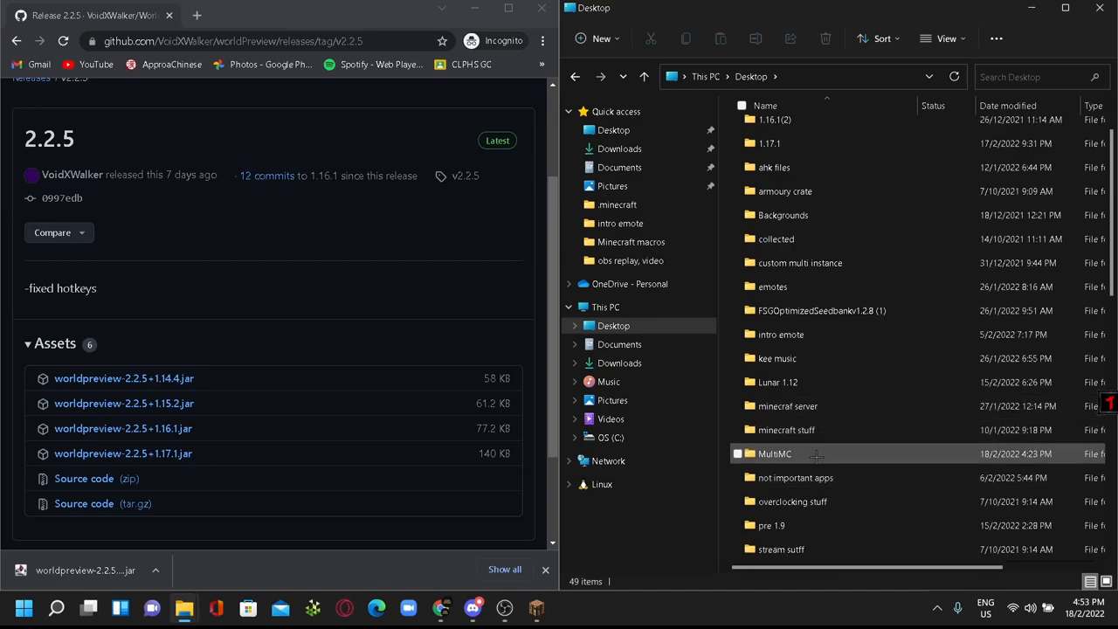
Open the MultiMC folder and its instances folder
double_click(774, 453)
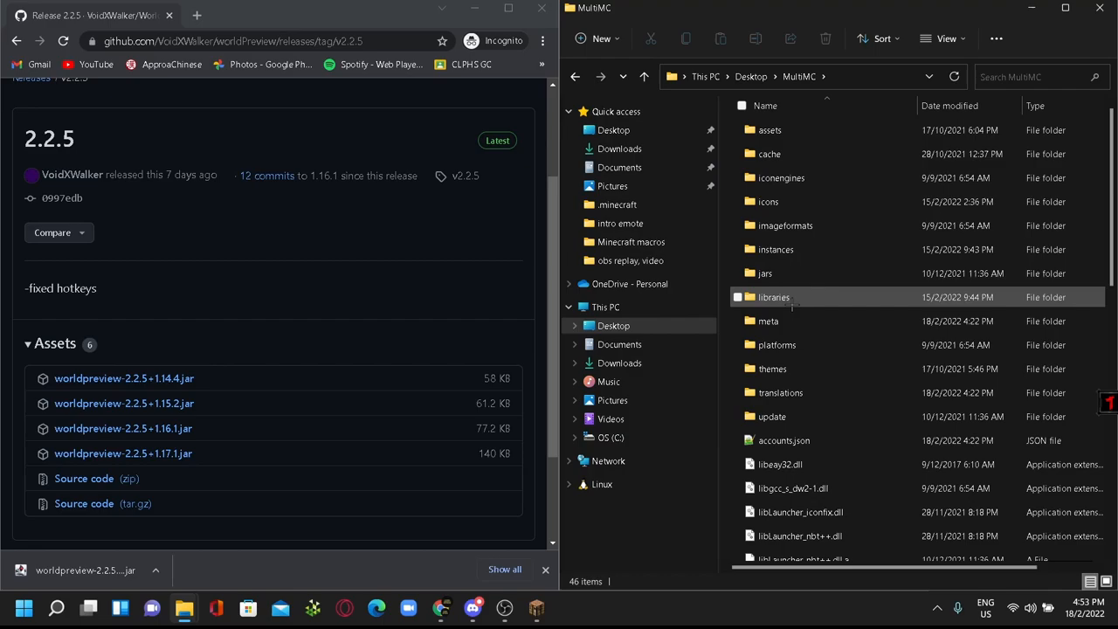
click(768, 202)
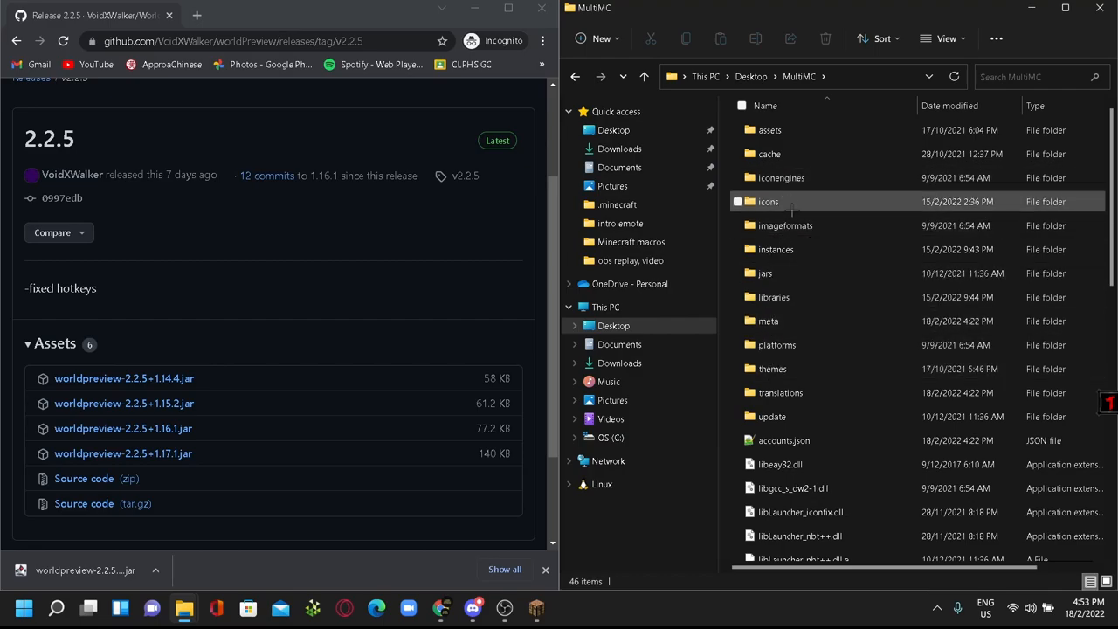
double_click(776, 249)
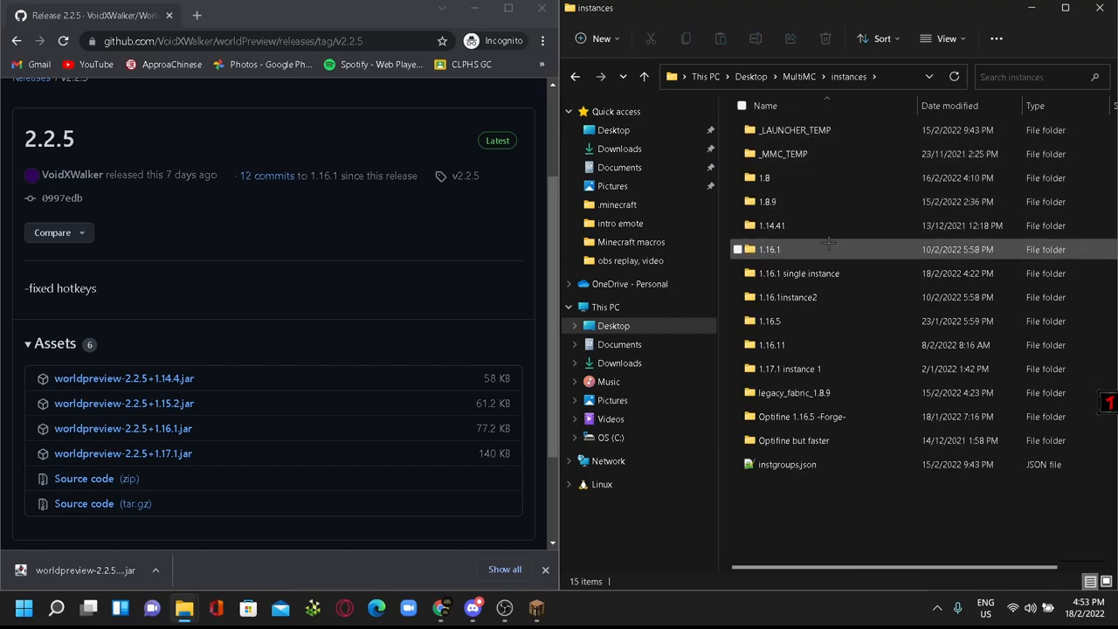
Open the '1.16.1 single instance' folder and its .minecraft folder
click(798, 274)
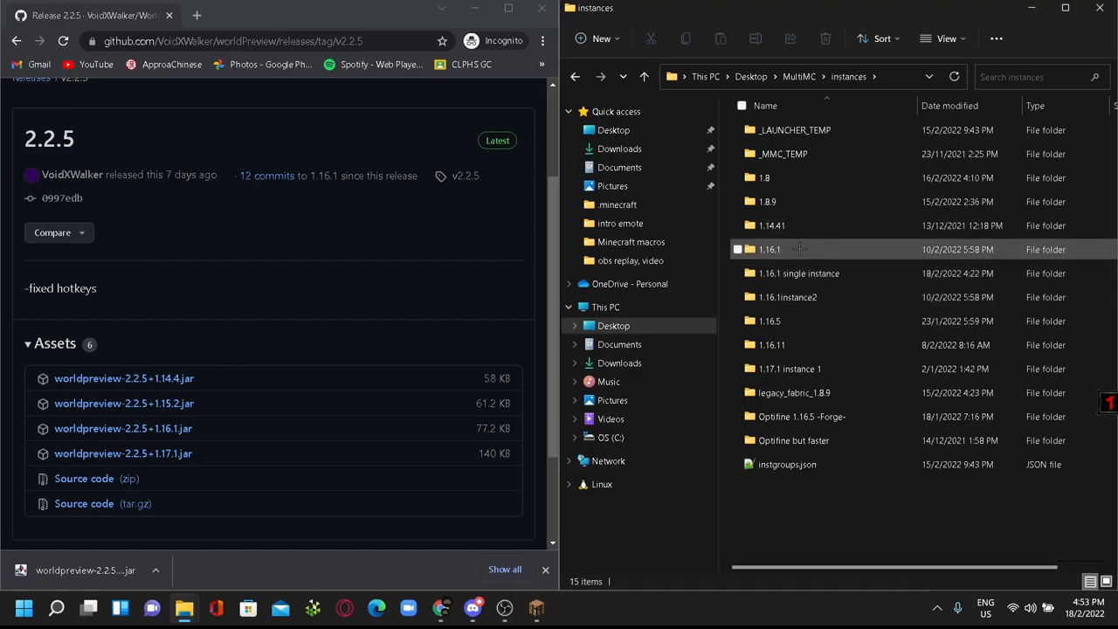
double_click(797, 273)
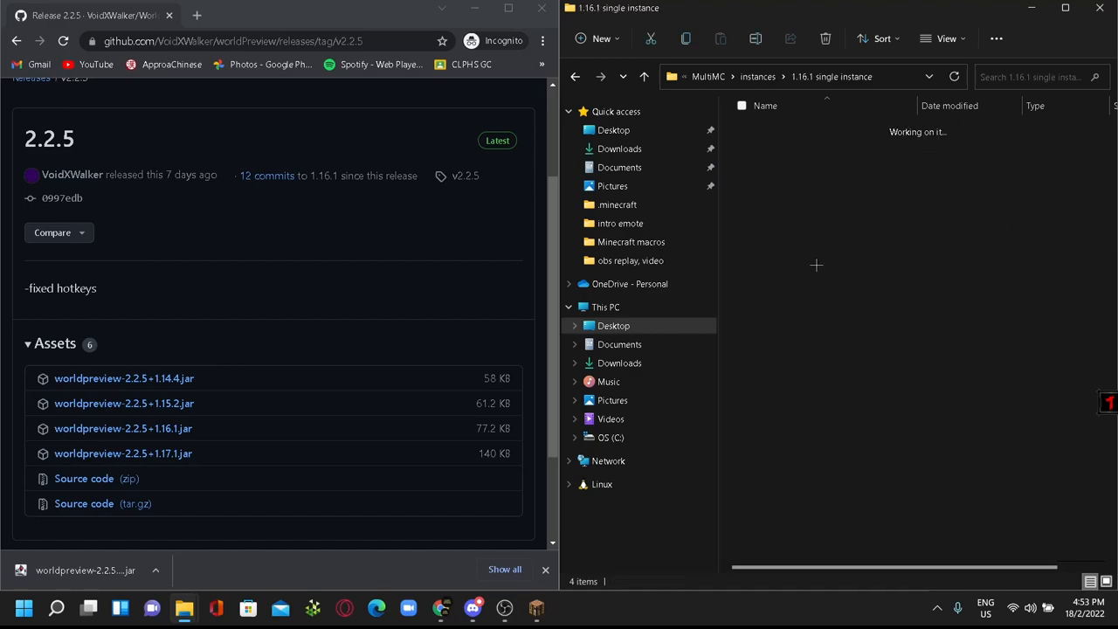
double_click(617, 205)
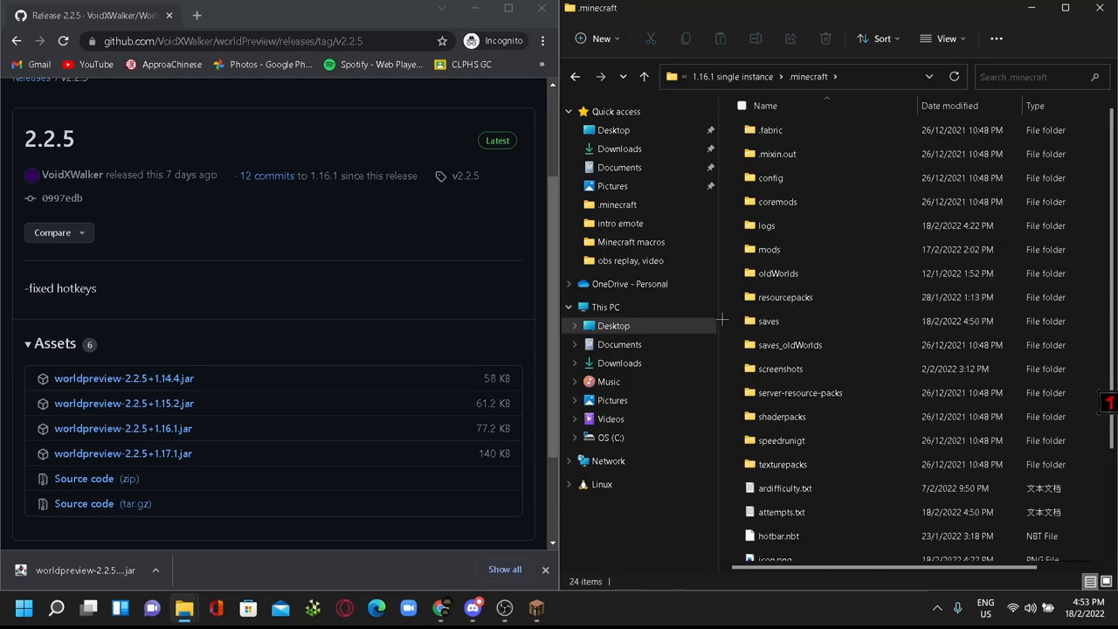